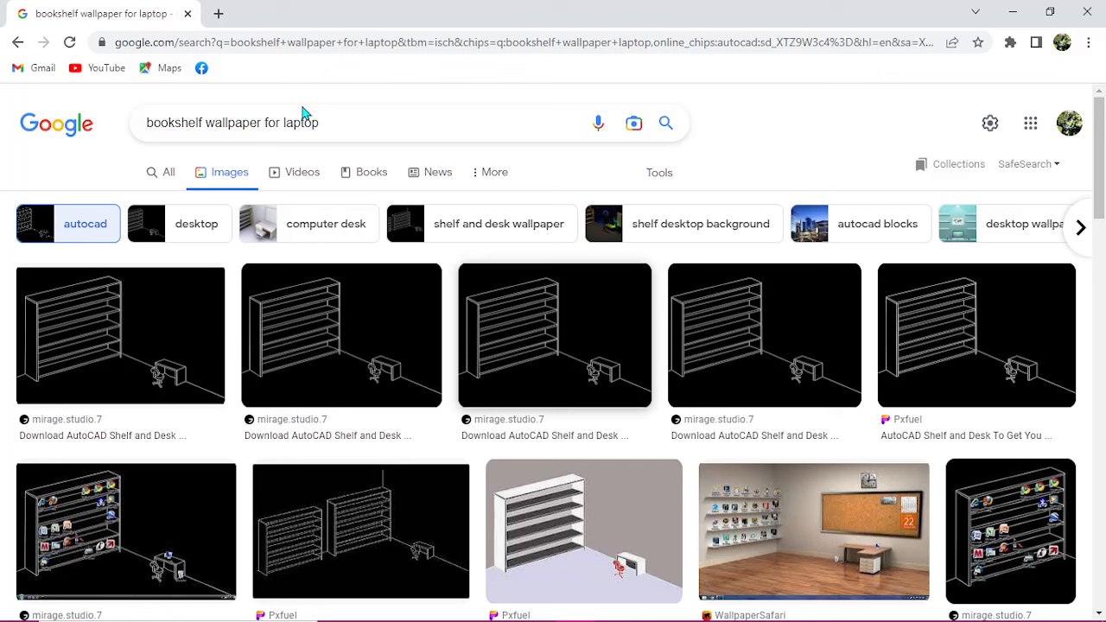
Step: Open the Documents folder and bring up the context menu for the My walpaper image
triple_click(231, 121)
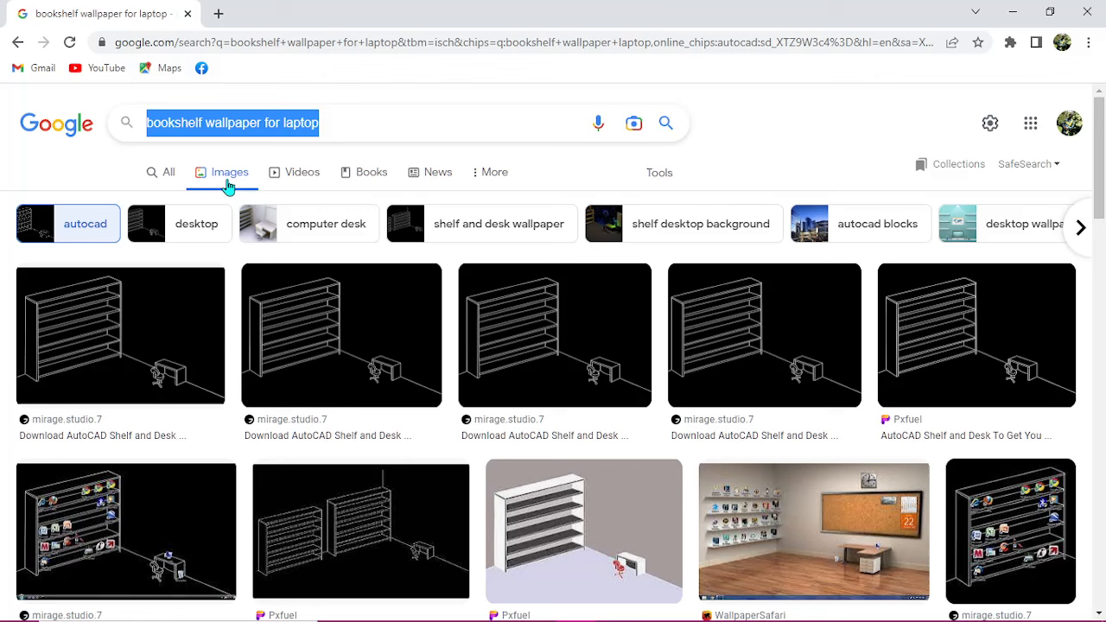
mouse_move(624, 452)
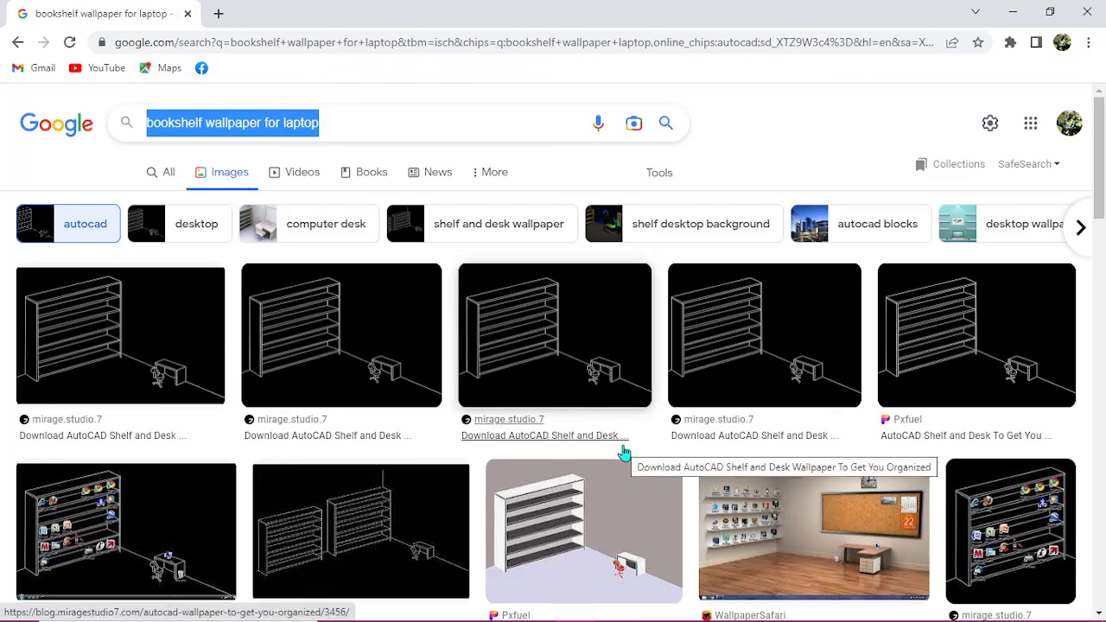
mouse_move(493, 376)
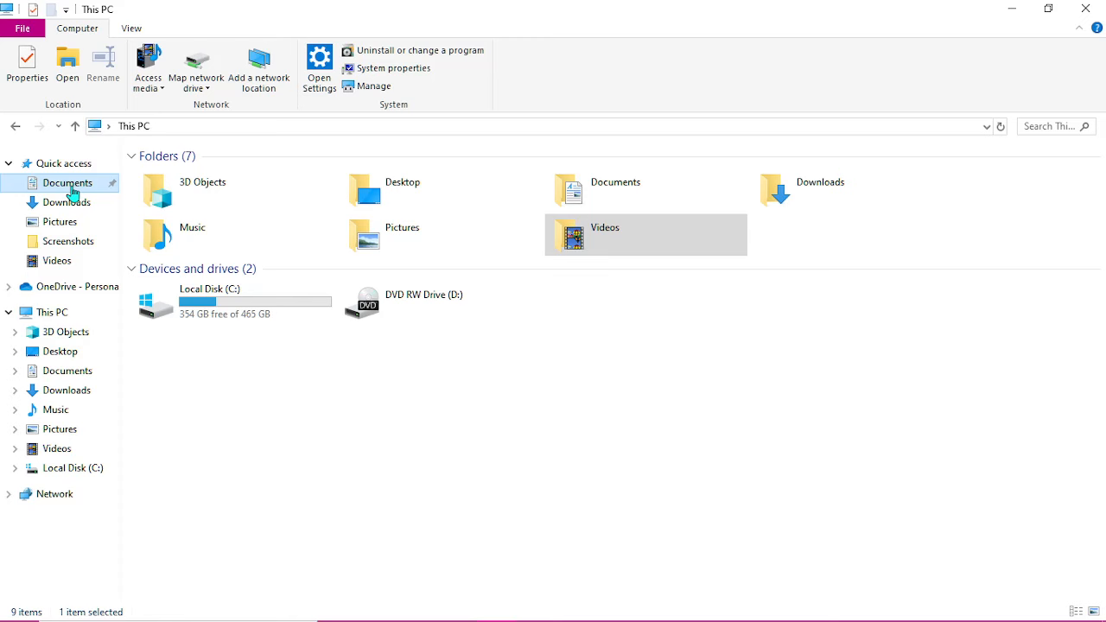
double_click(68, 182)
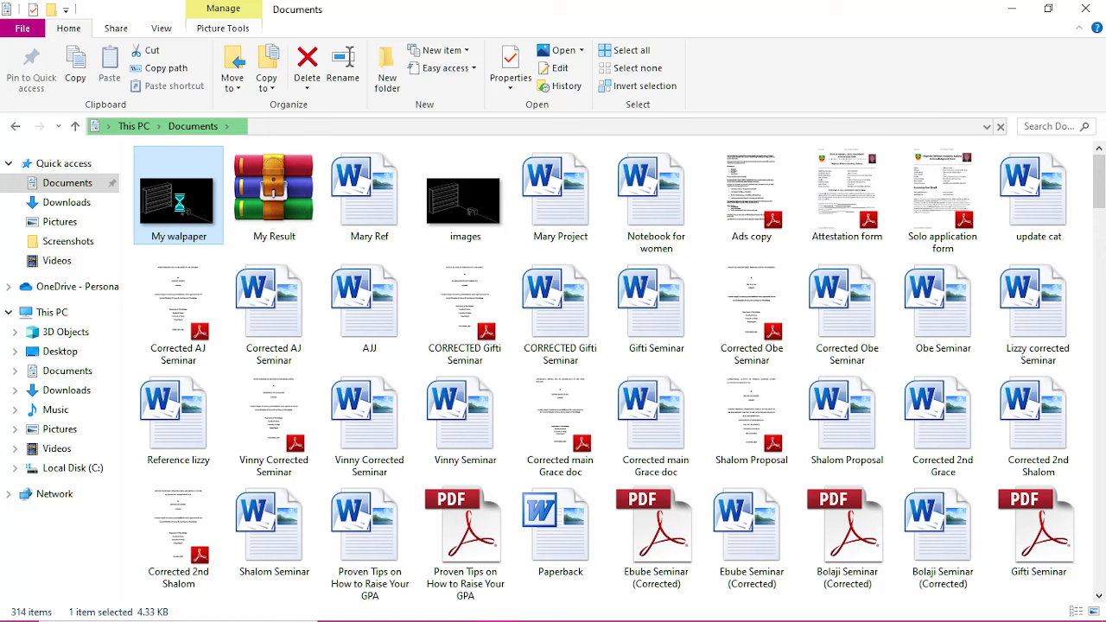
right_click(176, 194)
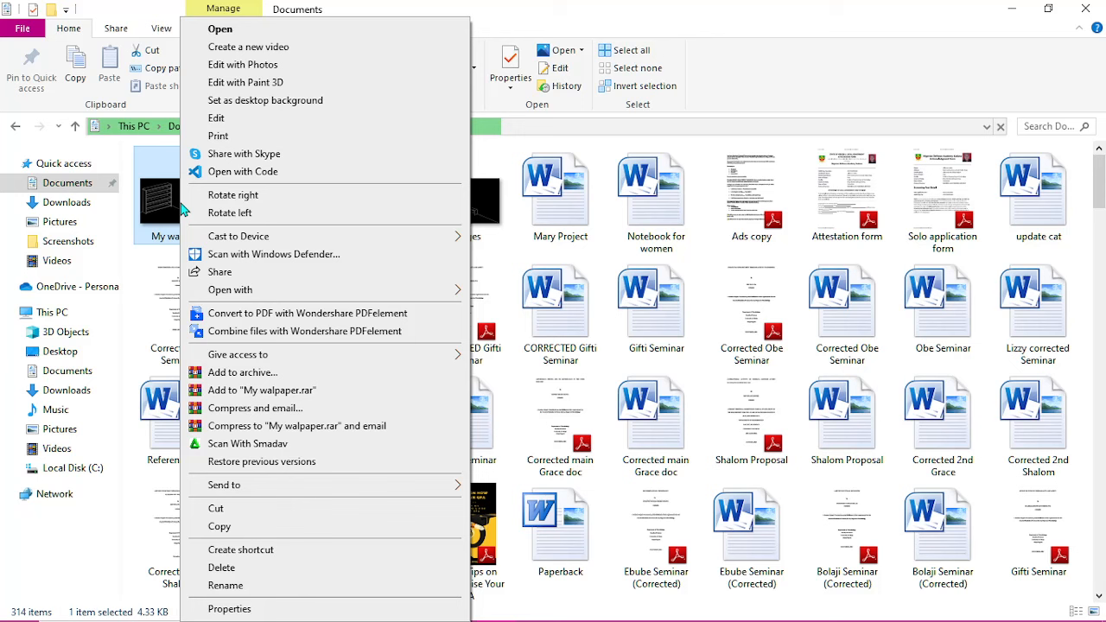
mouse_move(266, 101)
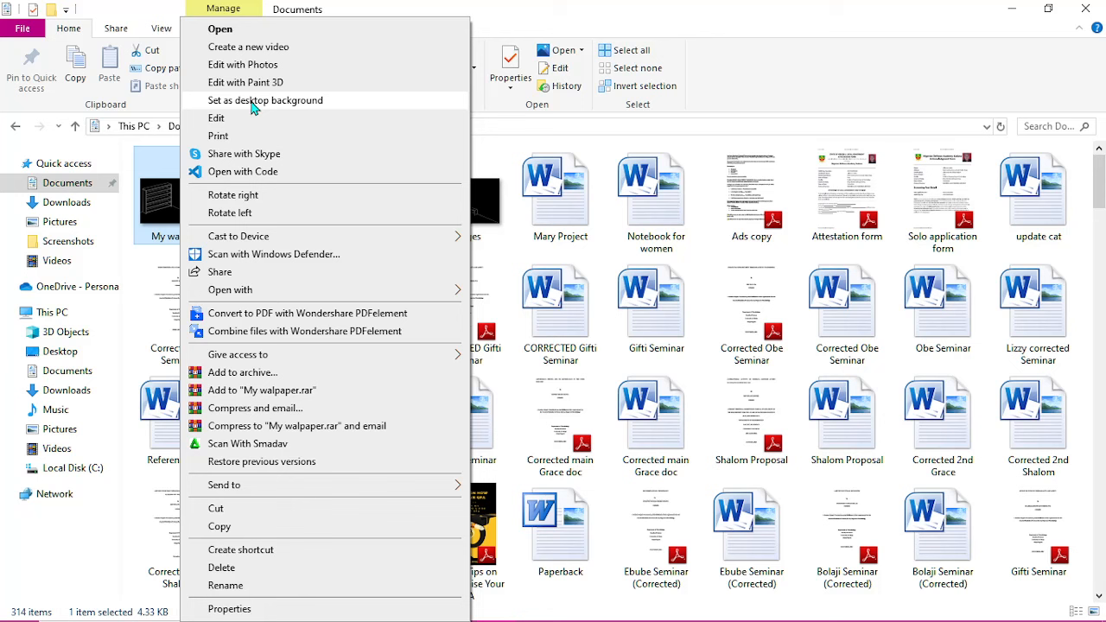
mouse_move(270, 102)
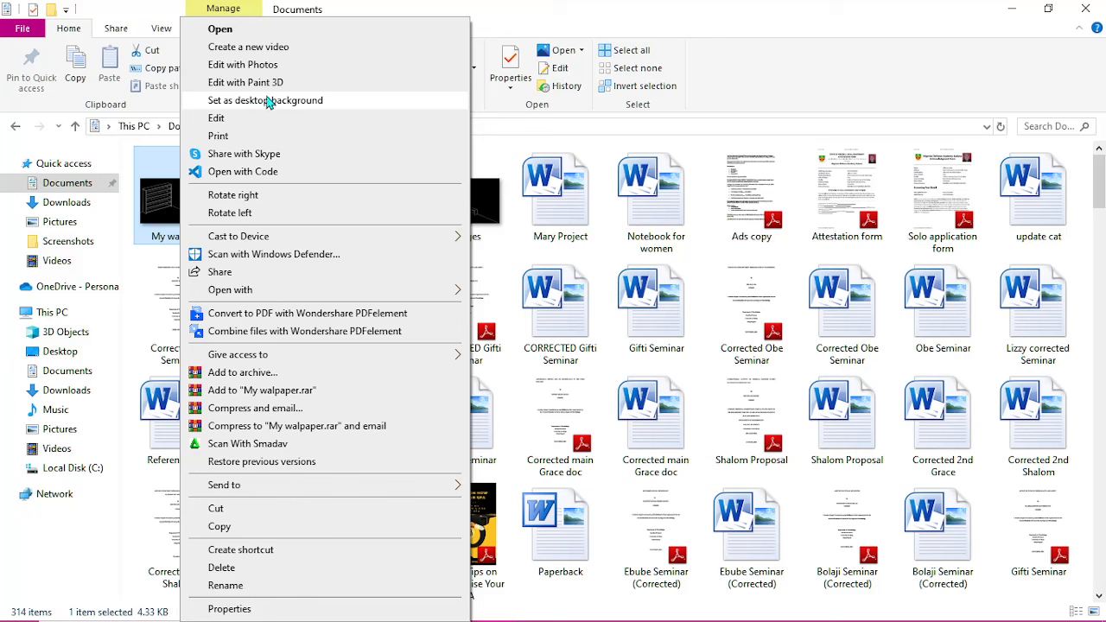
mouse_move(285, 104)
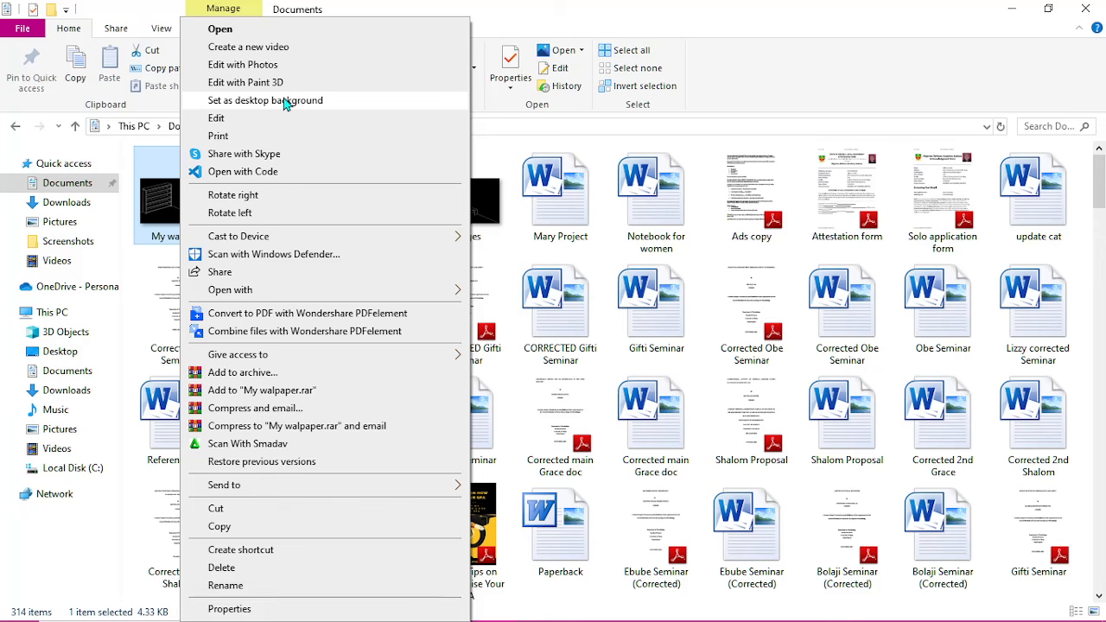
Step: Set My walpaper as the desktop background and move Recycle Bin onto the floor below the desk
click(264, 100)
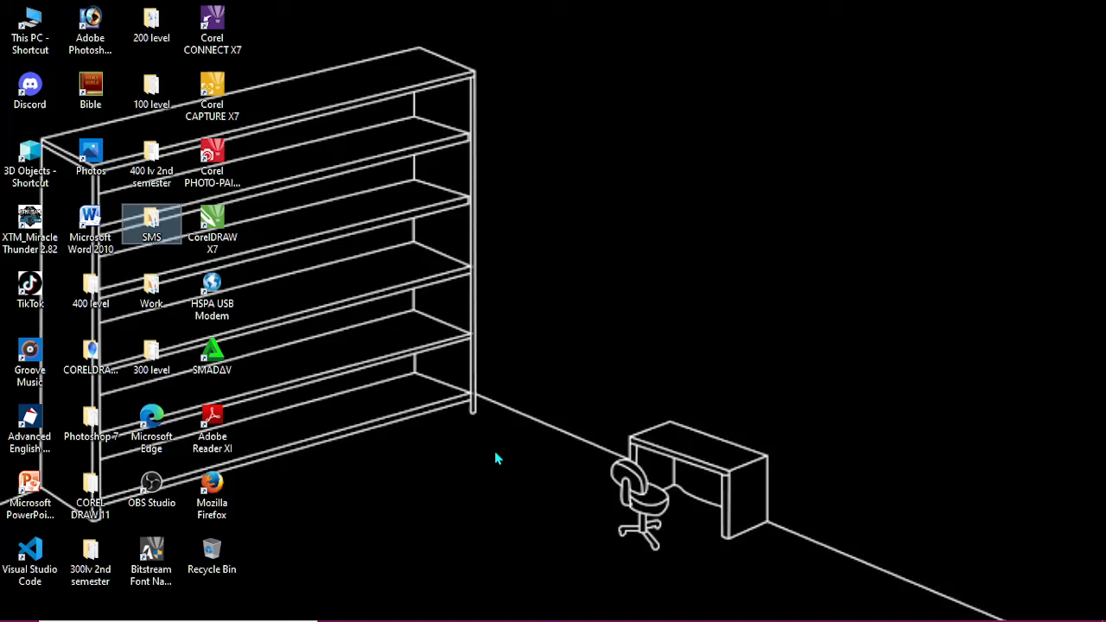
mouse_move(476, 277)
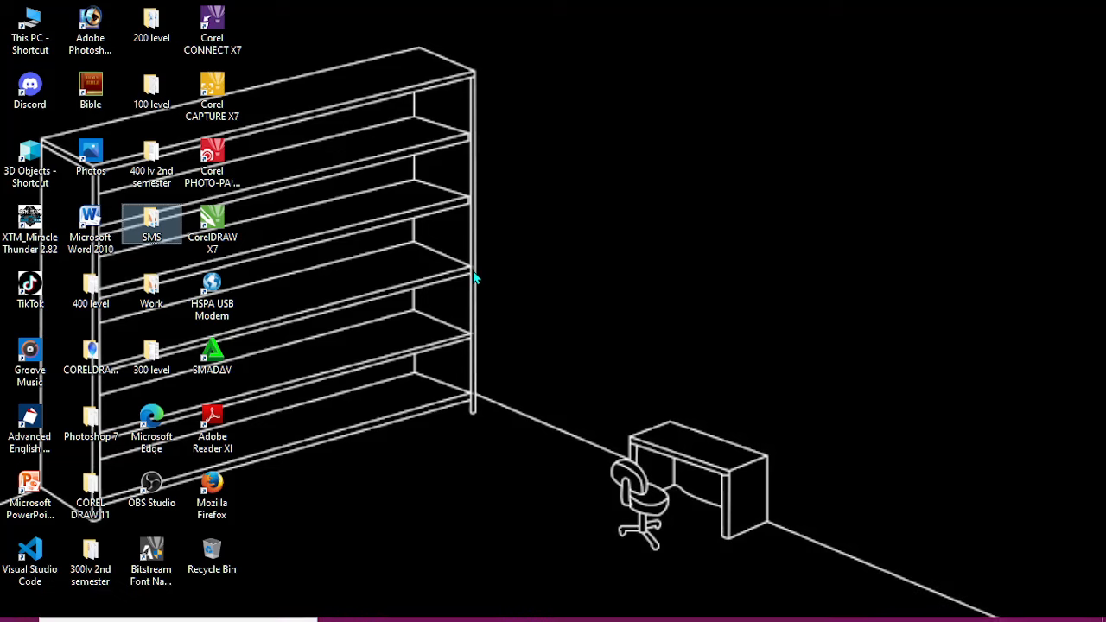
mouse_move(477, 277)
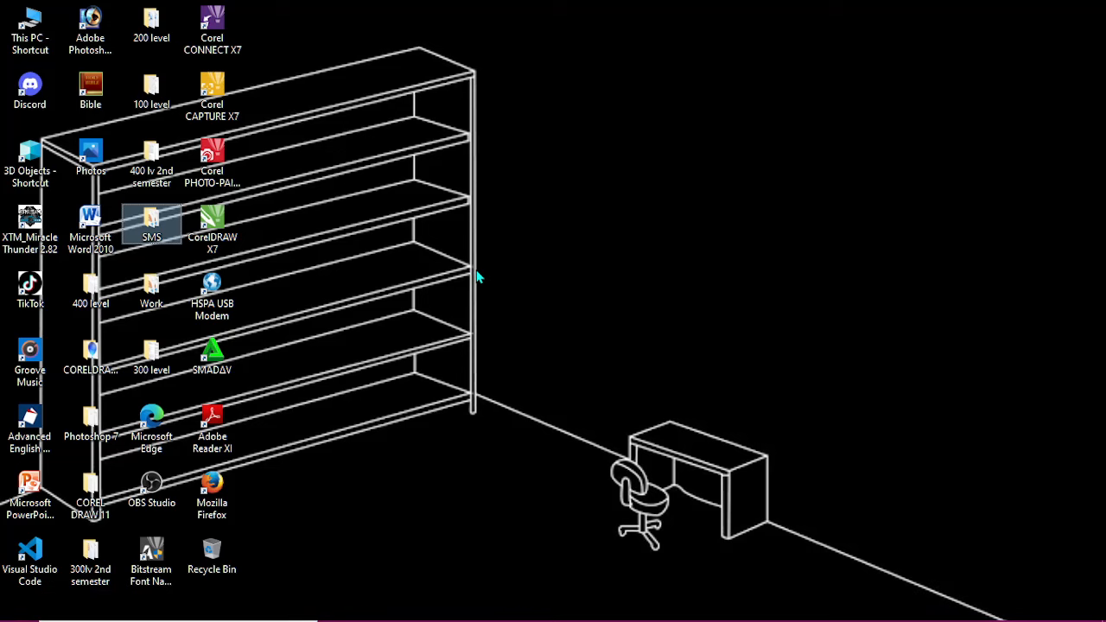
mouse_move(298, 360)
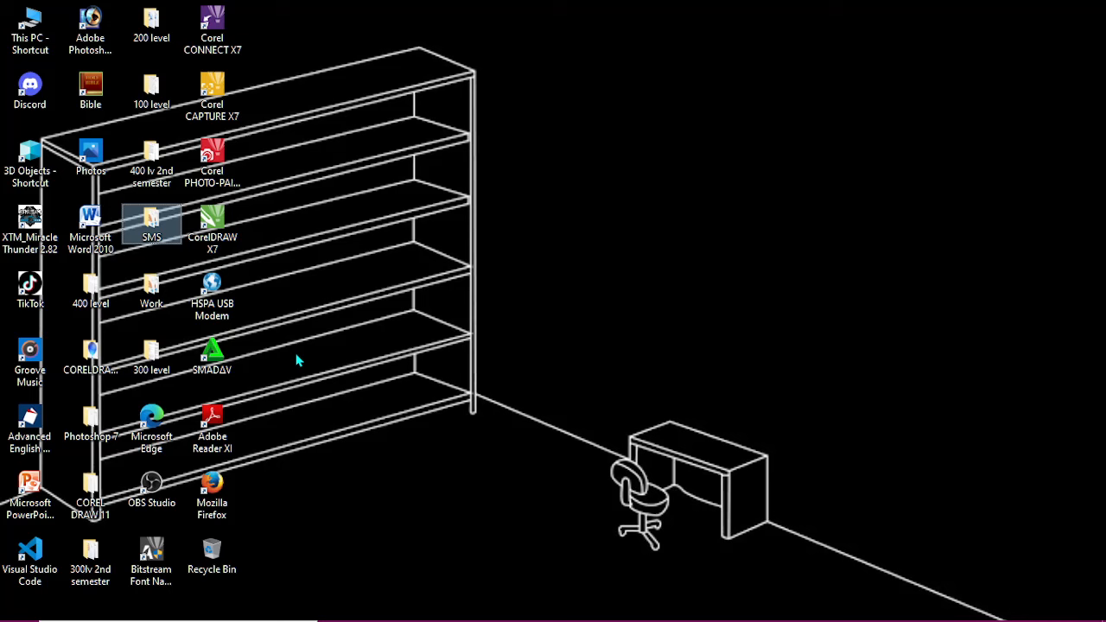
mouse_move(424, 275)
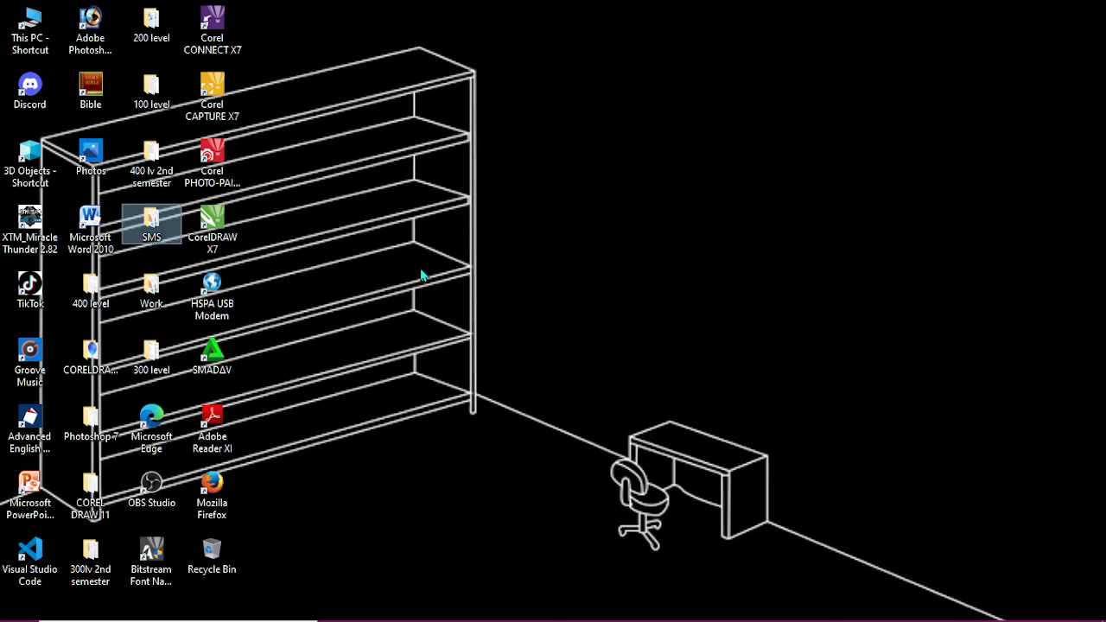
mouse_move(256, 544)
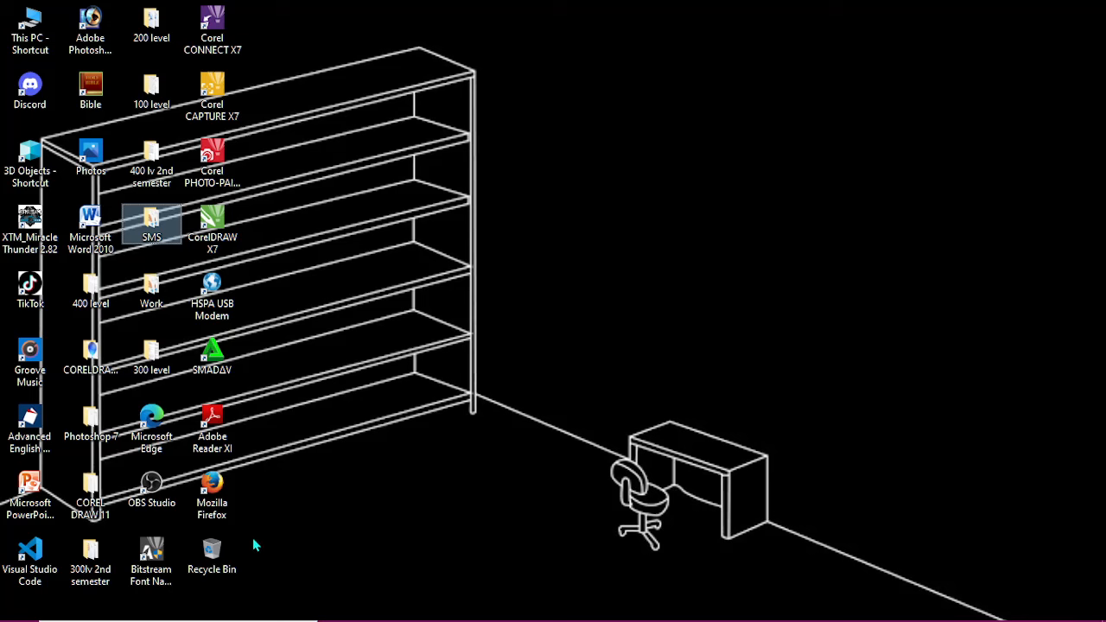
mouse_move(212, 548)
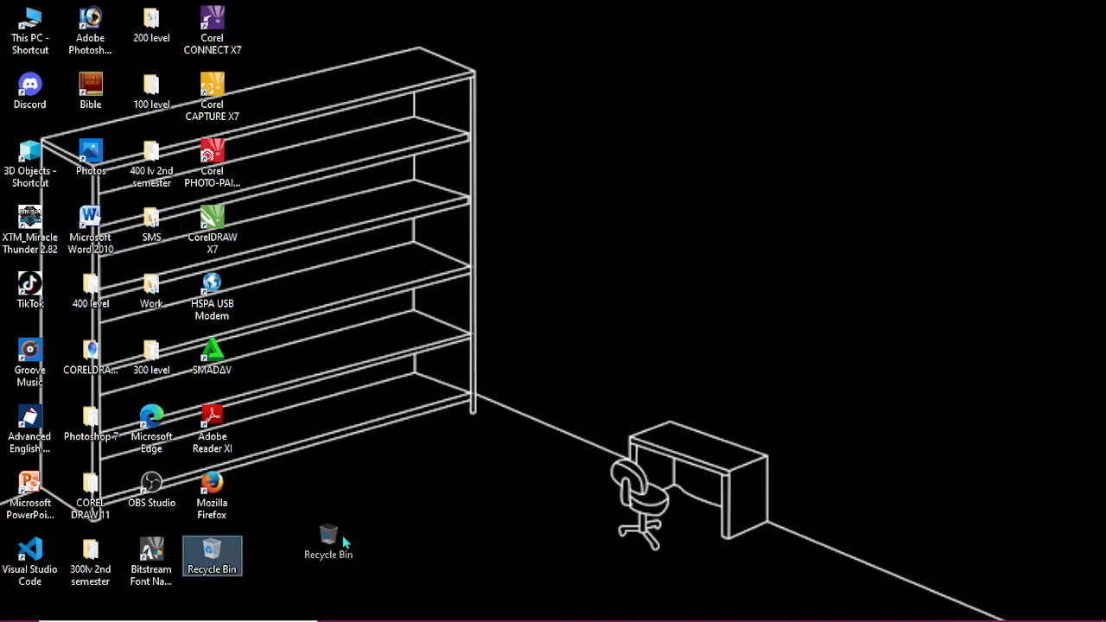
drag(329, 540, 778, 515)
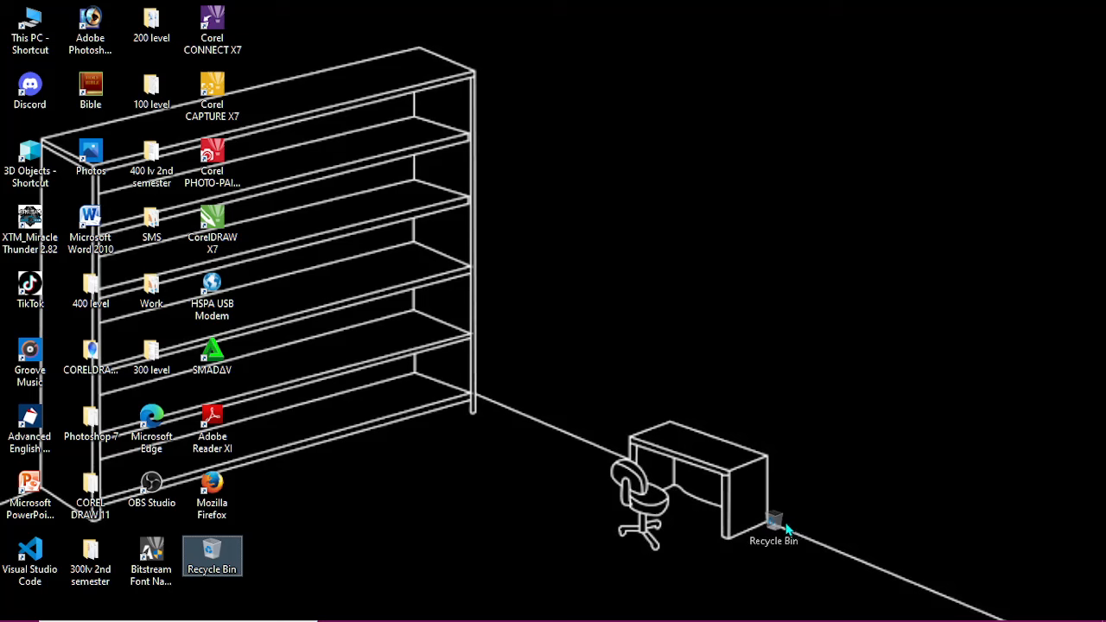
drag(212, 556, 759, 555)
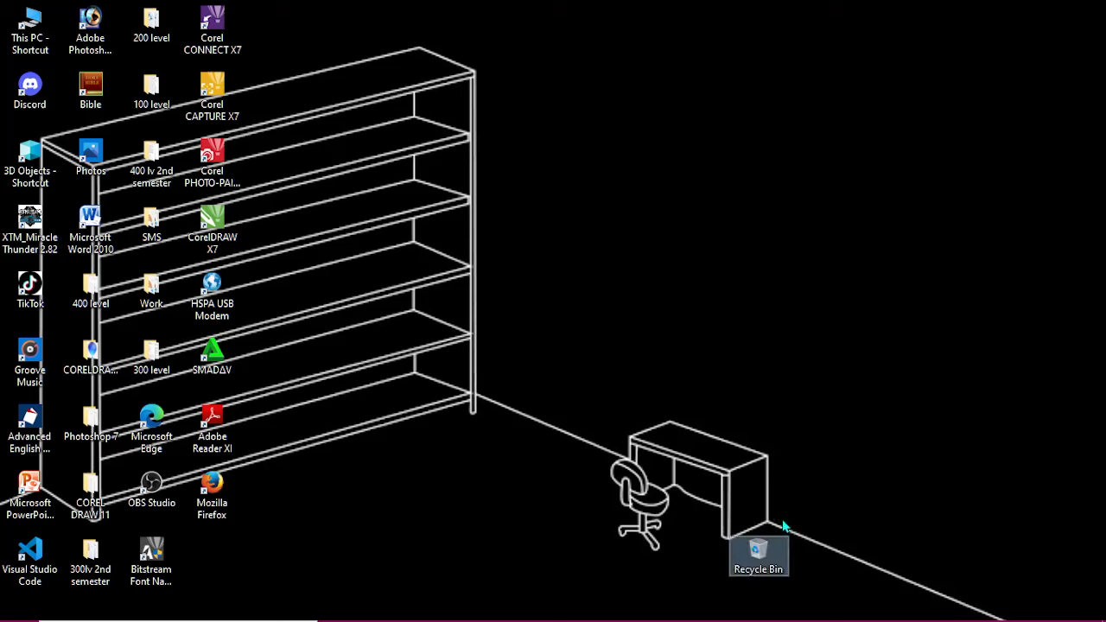
mouse_move(758, 526)
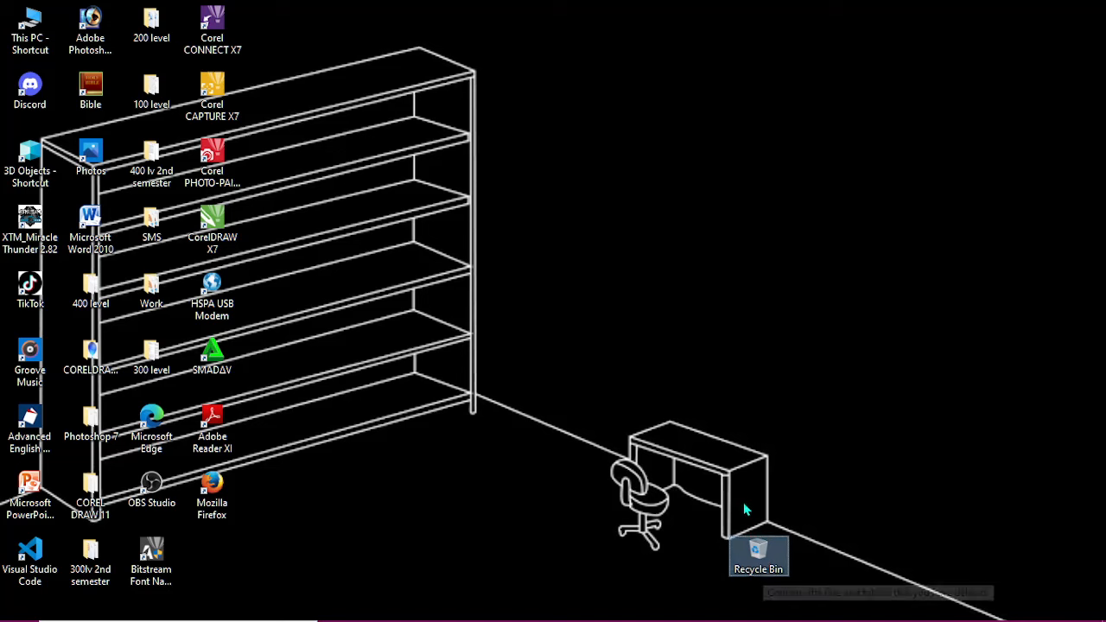
mouse_move(730, 404)
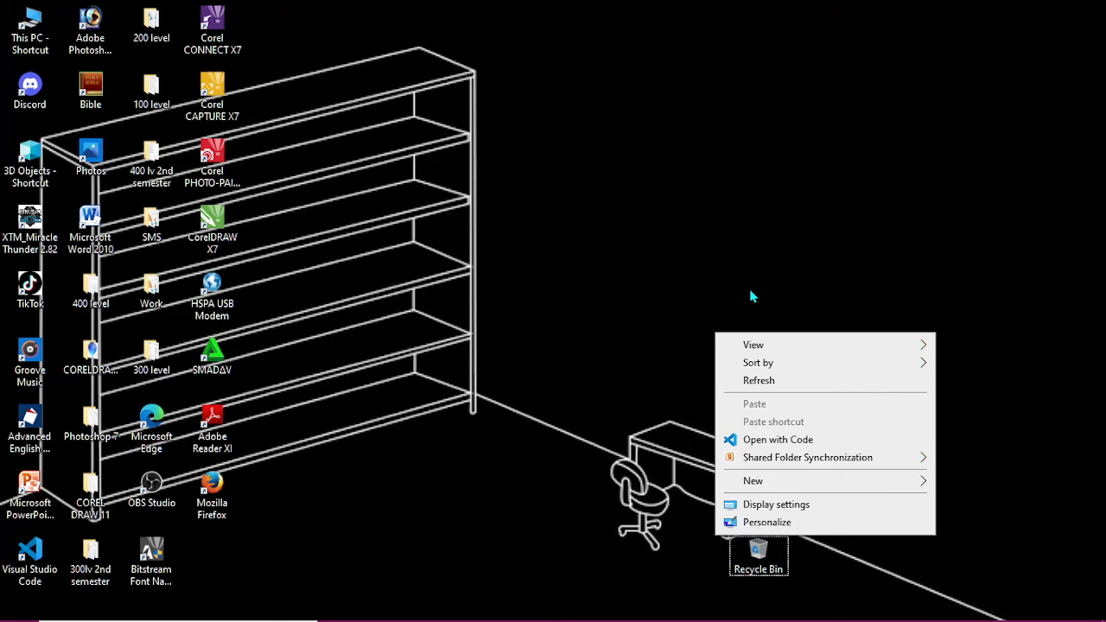
Step: Turn off Align icons to grid in the desktop View menu
click(753, 344)
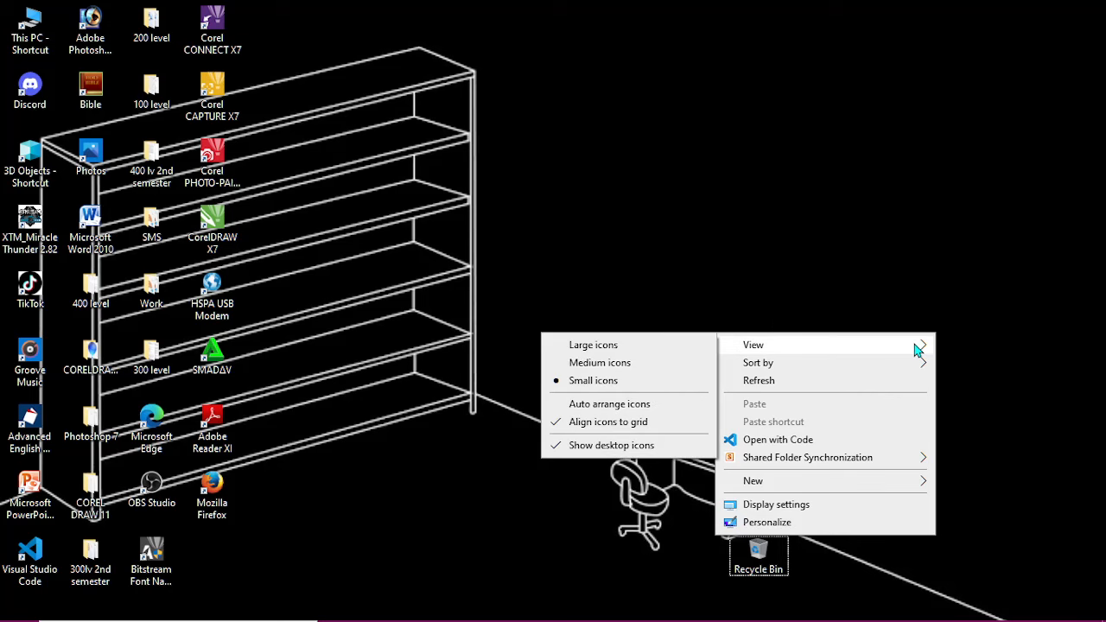
mouse_move(607, 421)
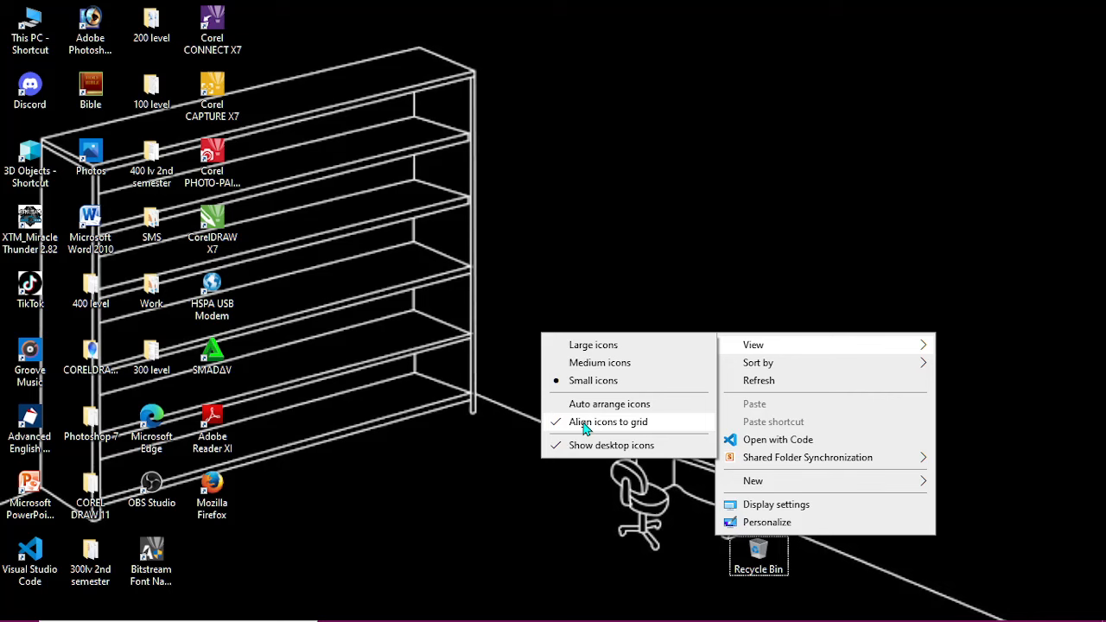
click(608, 422)
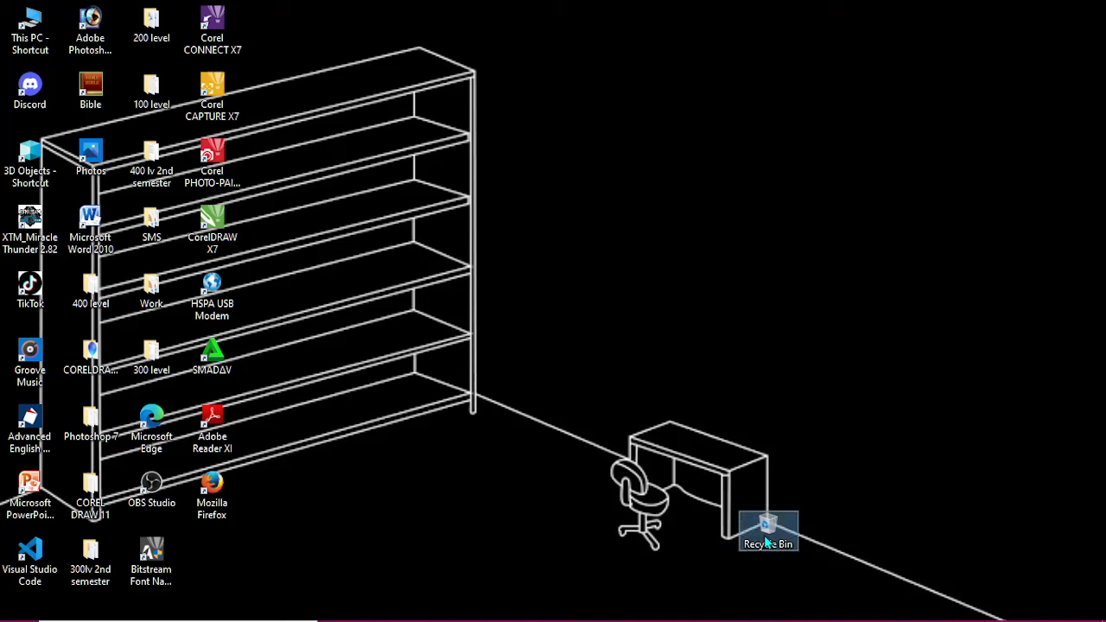
mouse_move(285, 454)
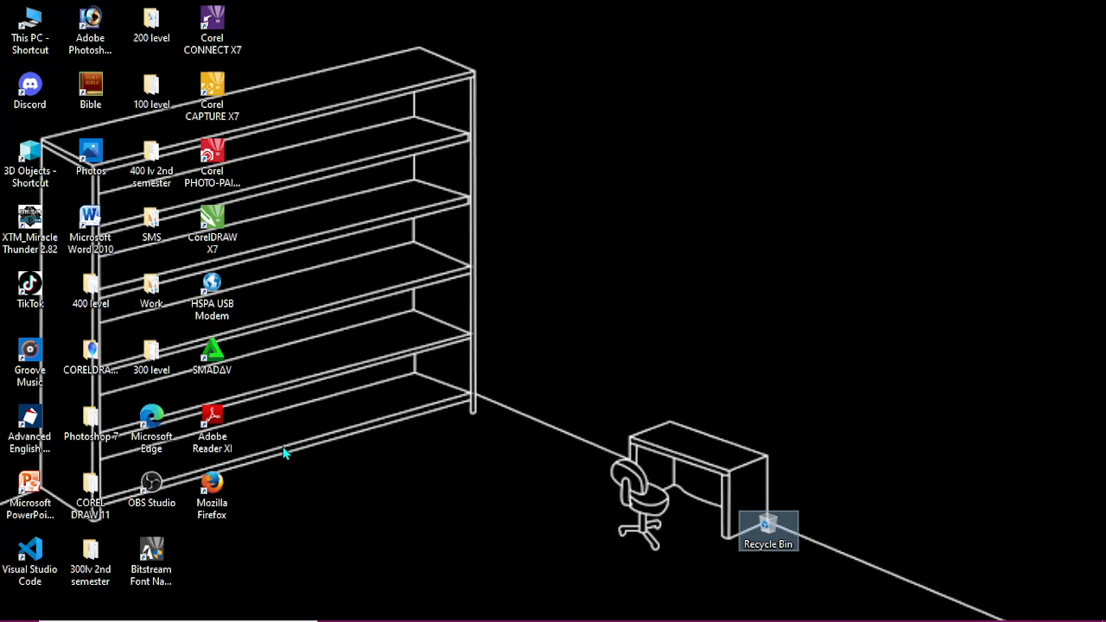
Step: Place the This PC shortcut on top of the drawn desk
click(29, 21)
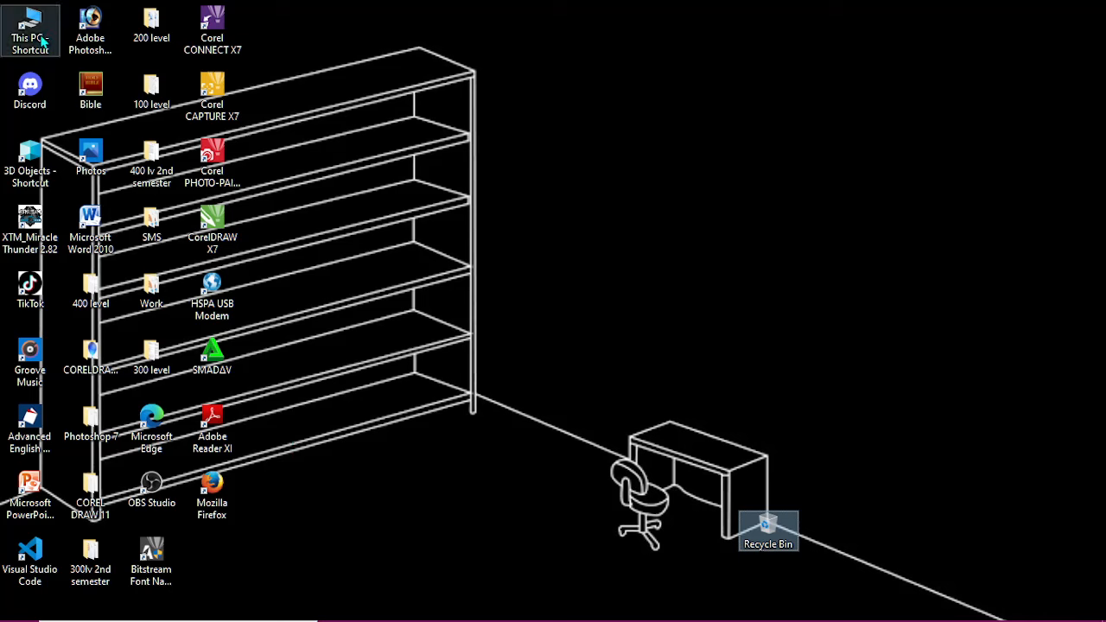
mouse_move(29, 30)
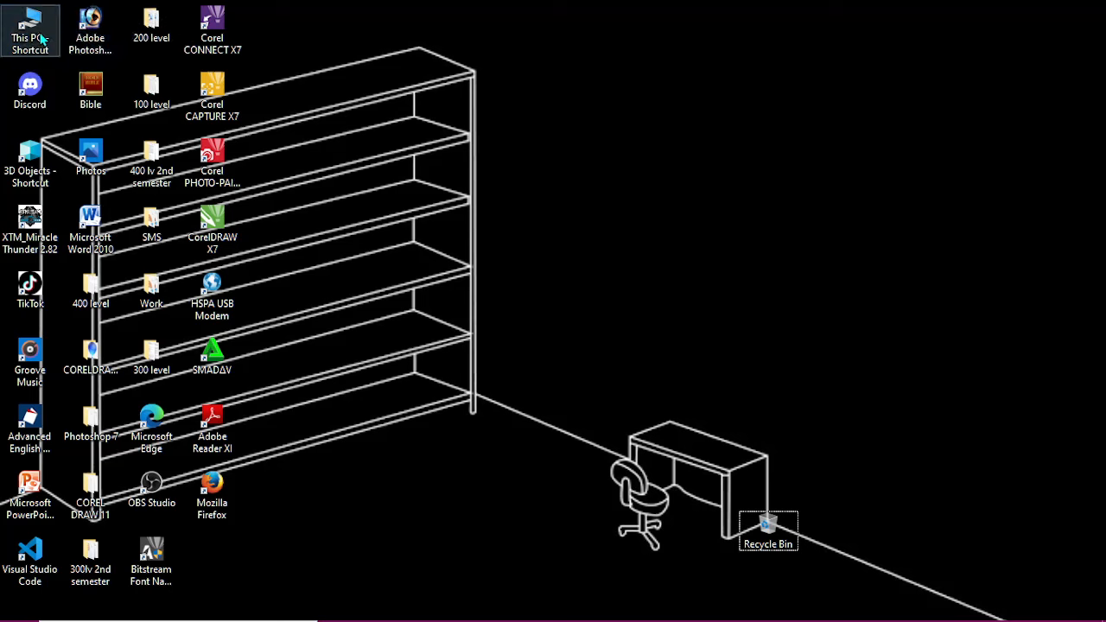
drag(30, 30, 602, 307)
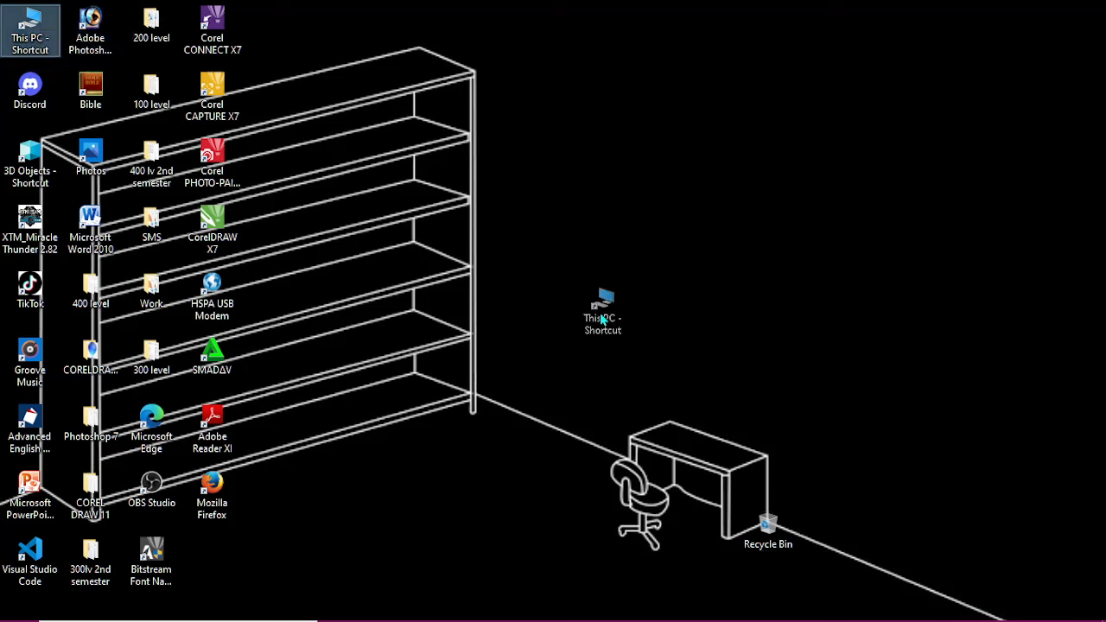
drag(602, 307, 693, 419)
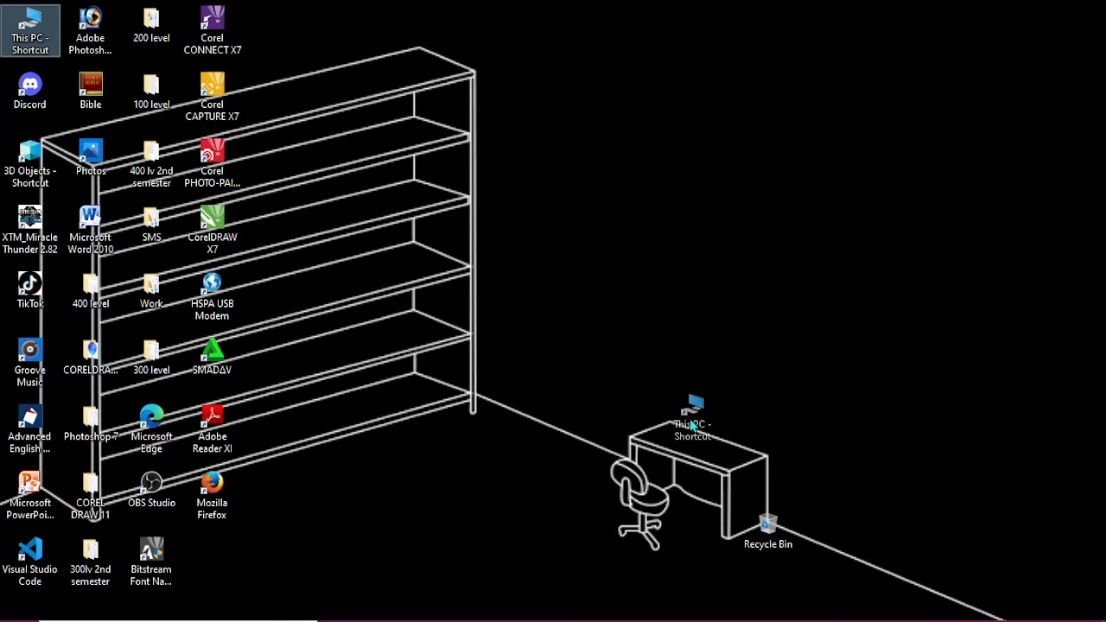
drag(30, 30, 703, 447)
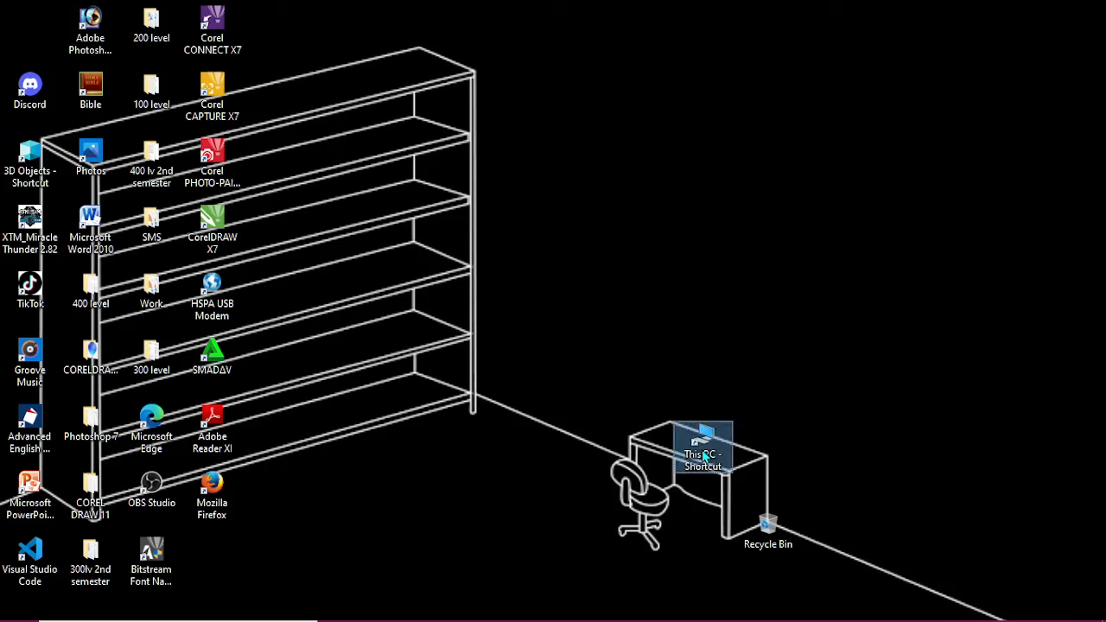
mouse_move(618, 458)
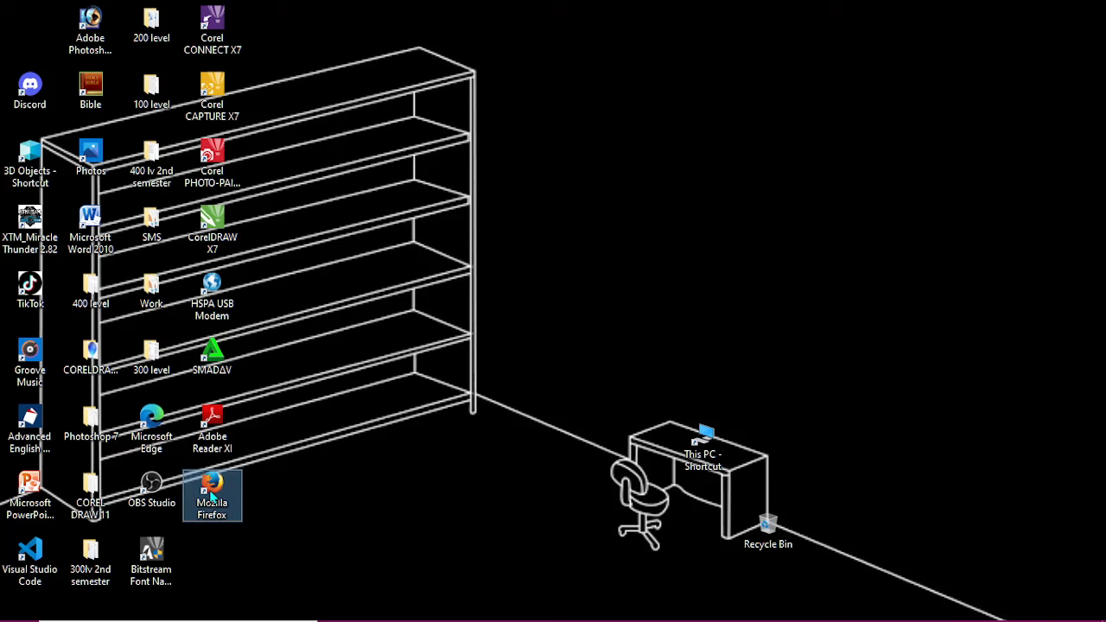
Step: Put Firefox and Adobe Reader XI on the lowest shelf and HSPA USB Modem on the shelves
drag(212, 497, 430, 385)
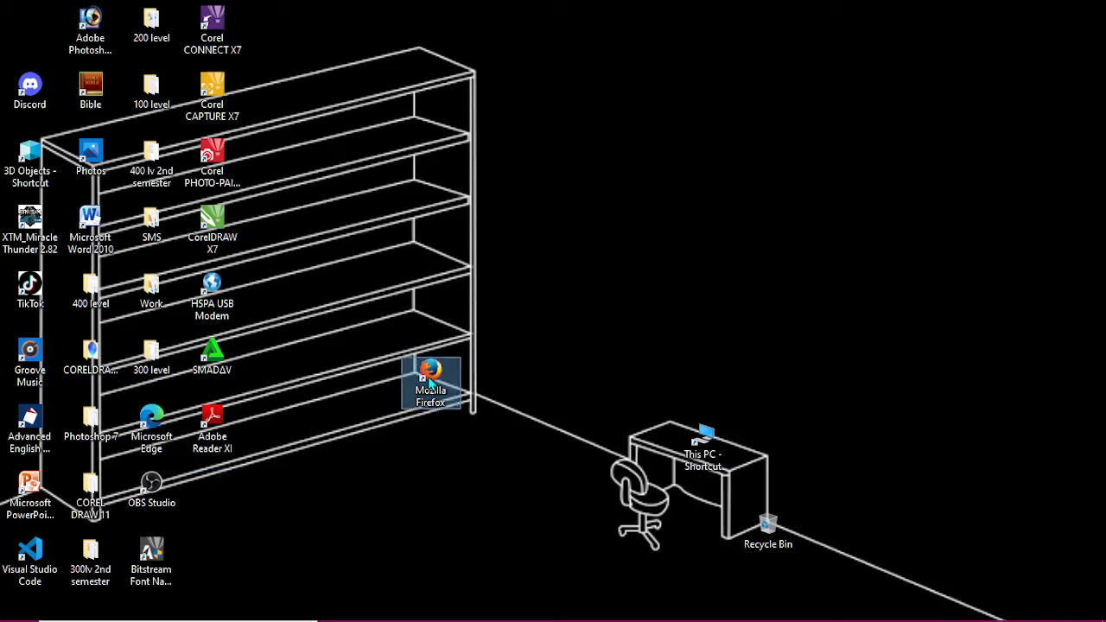
drag(212, 423, 361, 402)
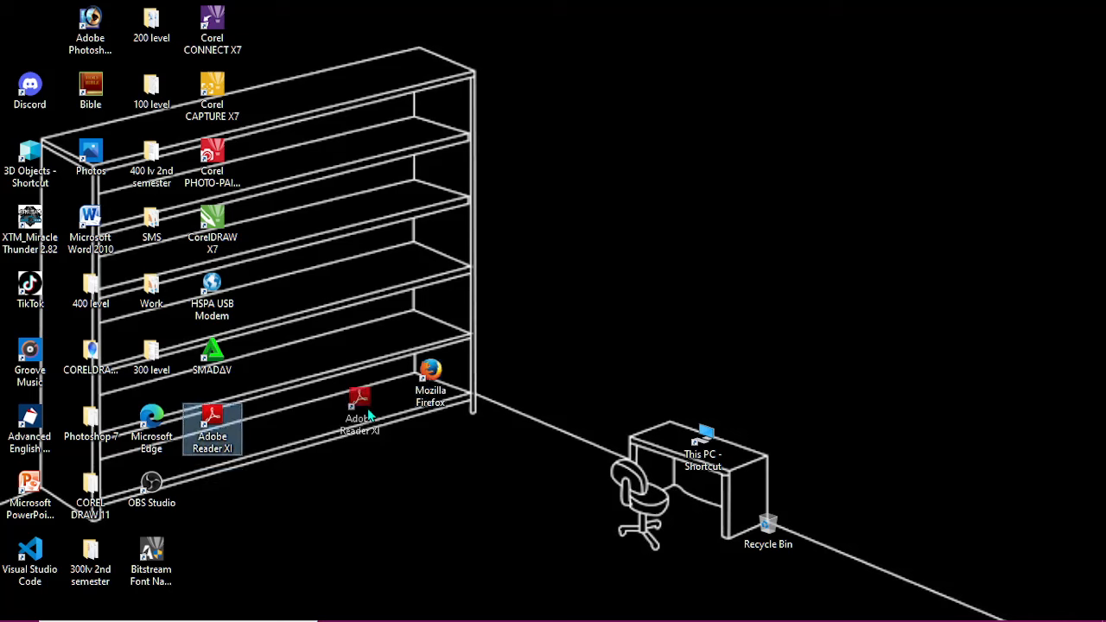
drag(212, 424, 380, 398)
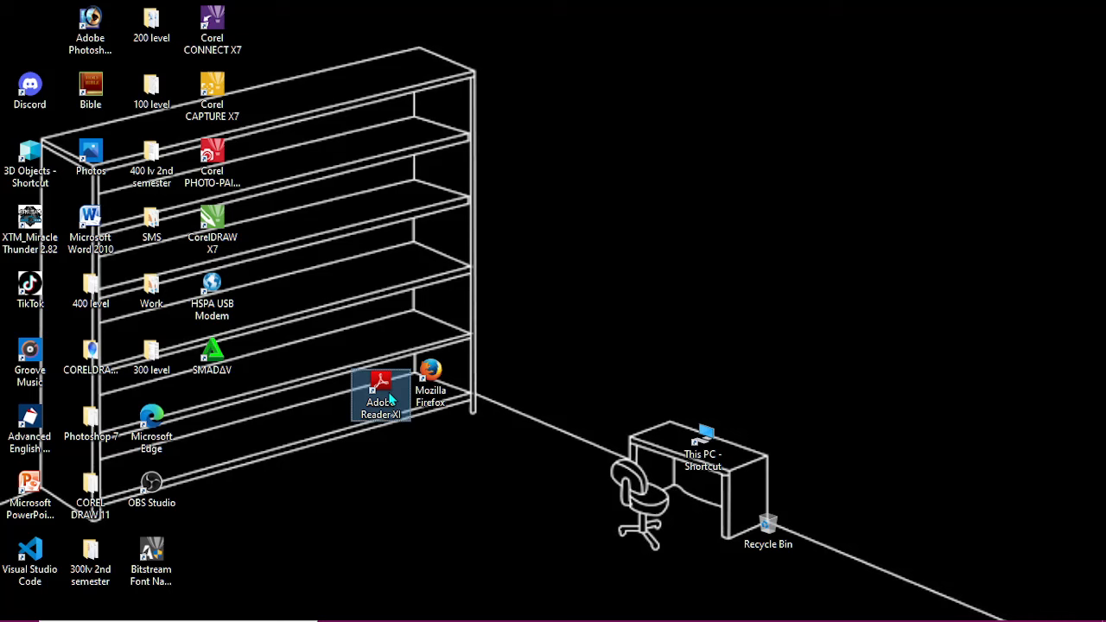
click(212, 290)
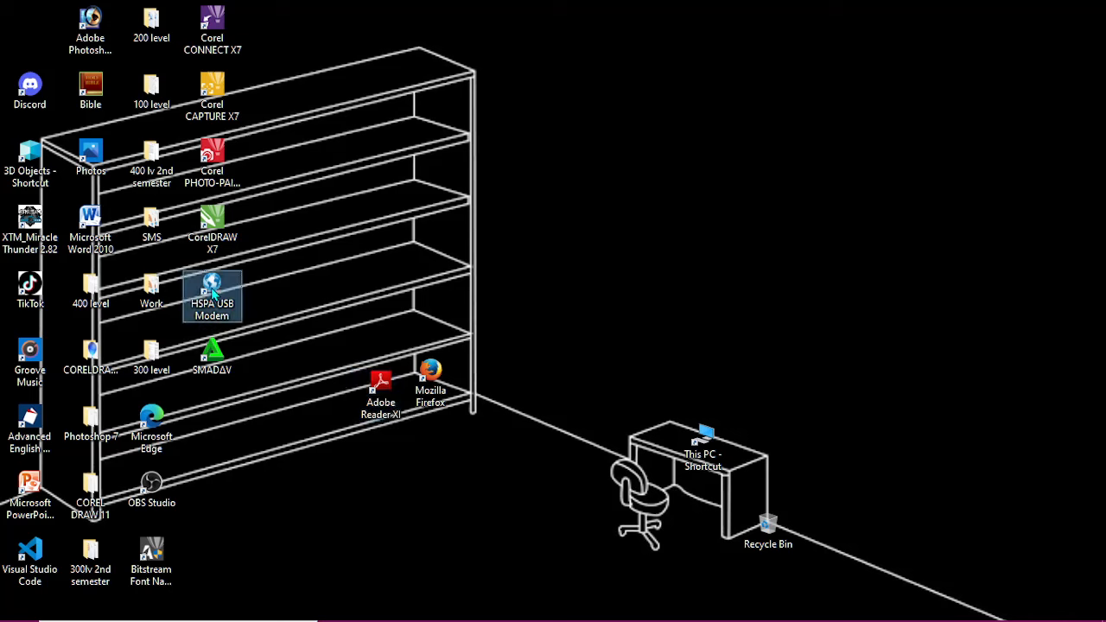
drag(211, 298, 419, 329)
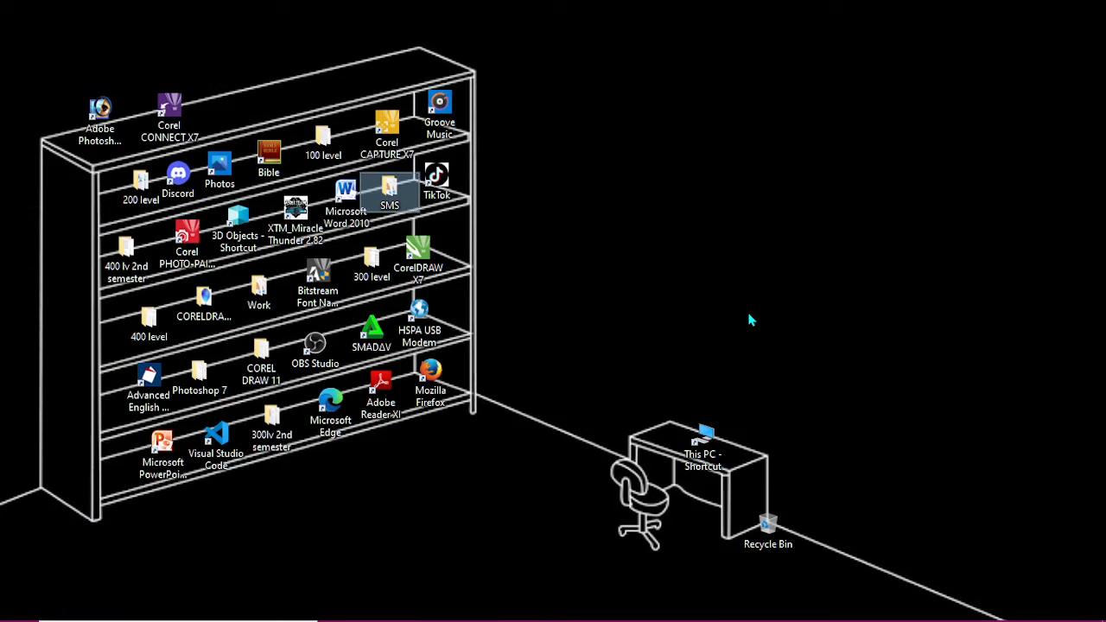
mouse_move(739, 318)
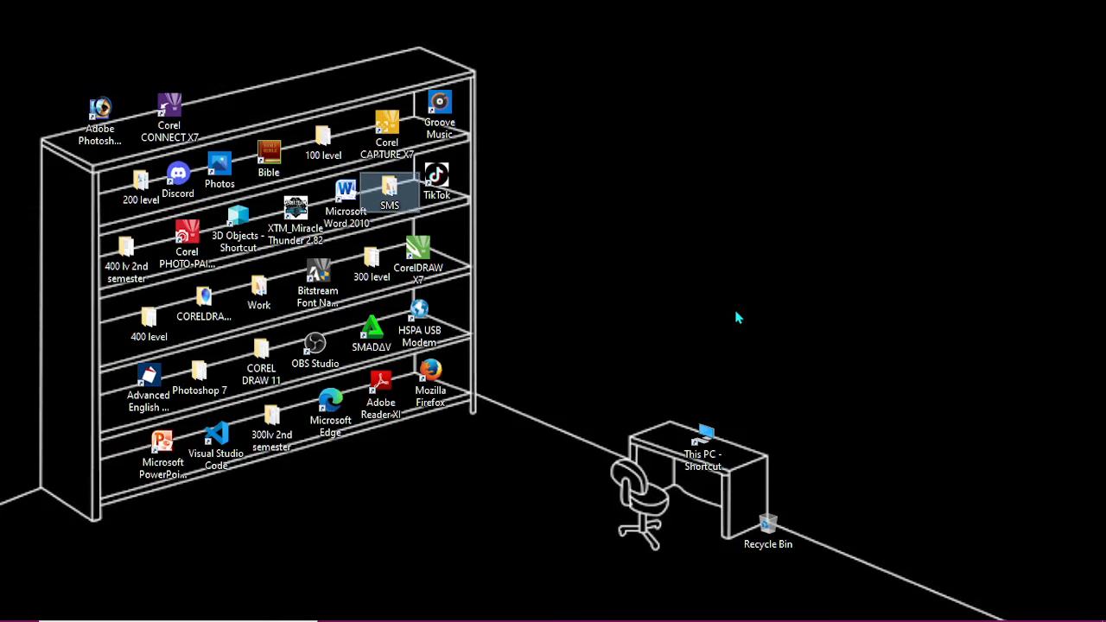
mouse_move(731, 319)
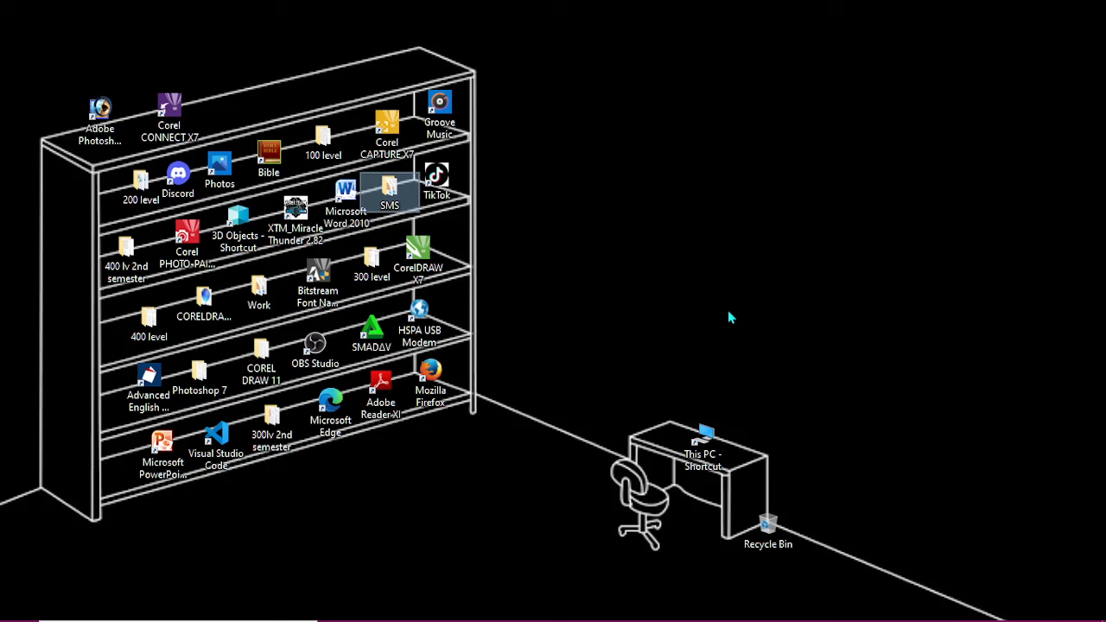